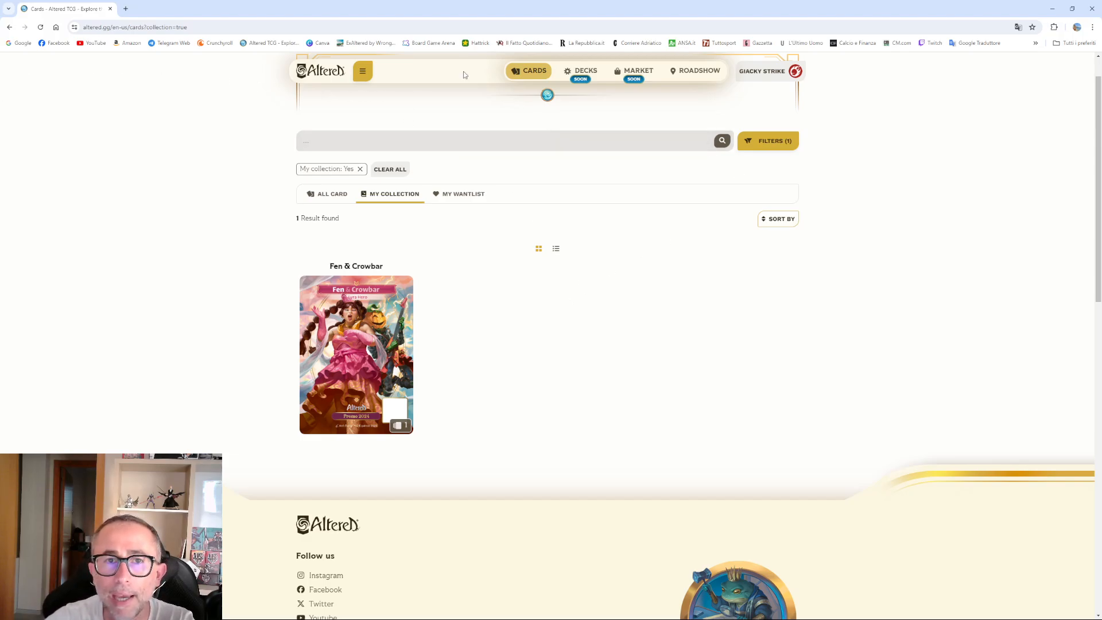
- Return to the Altered home page via the logo in the navigation bar
{"action": "left_click", "coordinate": [320, 70]}
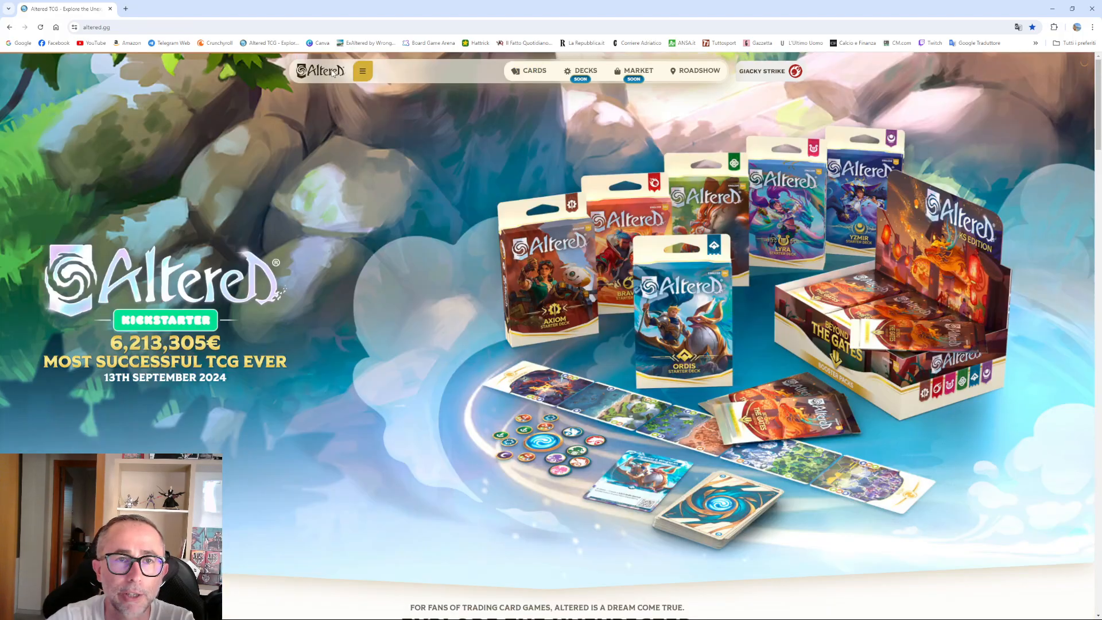
{"action": "mouse_move", "coordinate": [411, 199]}
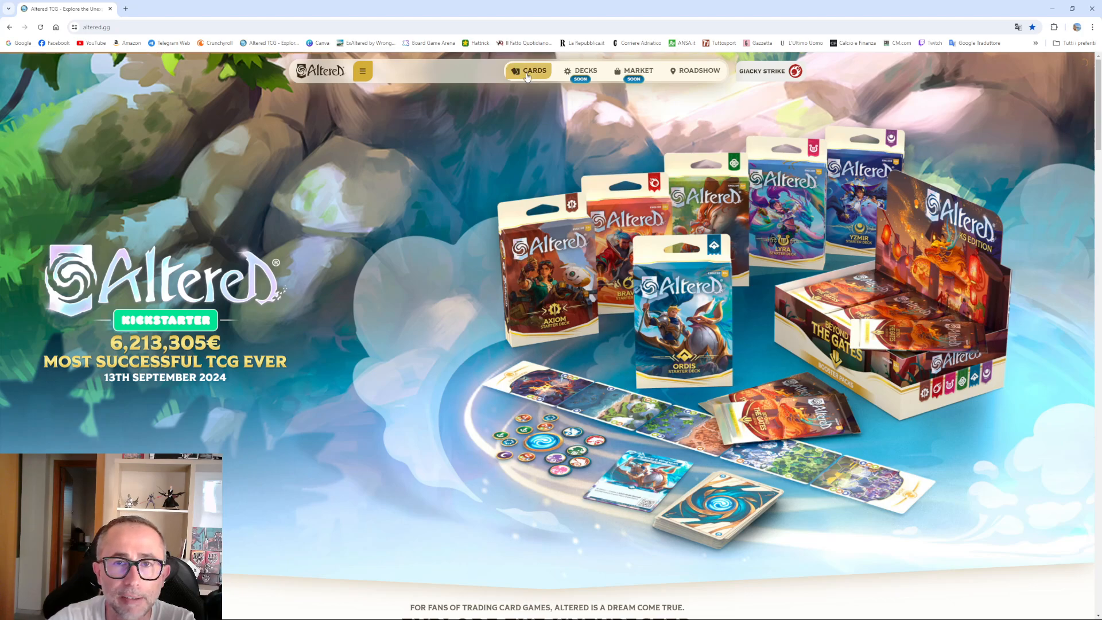
- Filter the Cards page to My collection, listing the single owned card Fen & Crowbar
{"action": "left_click", "coordinate": [534, 70]}
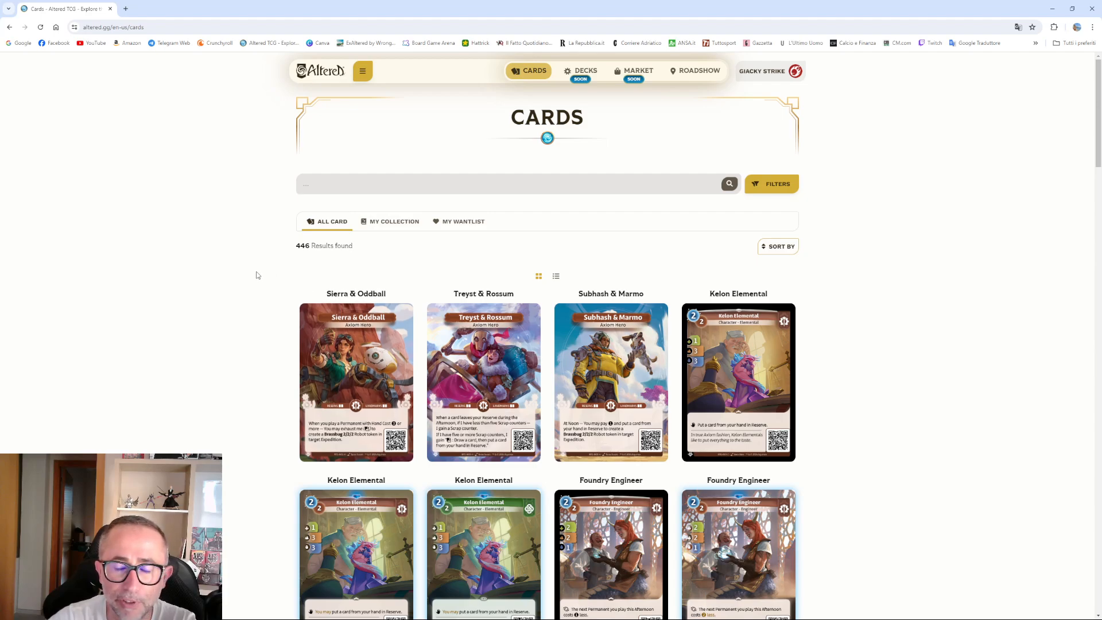
{"action": "mouse_move", "coordinate": [475, 240]}
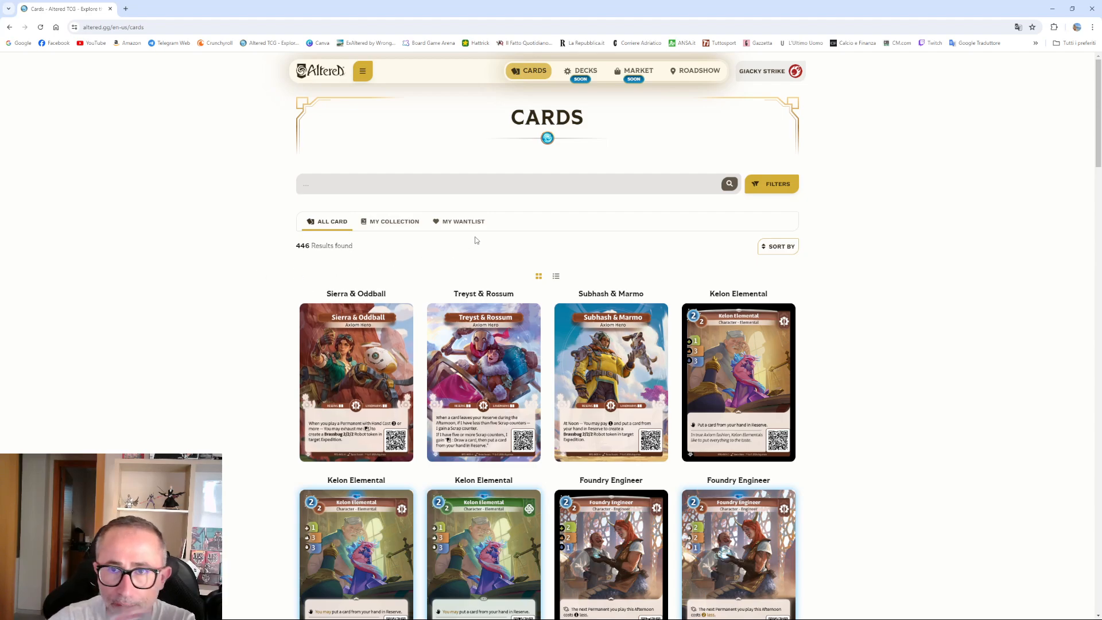
{"action": "mouse_move", "coordinate": [556, 209]}
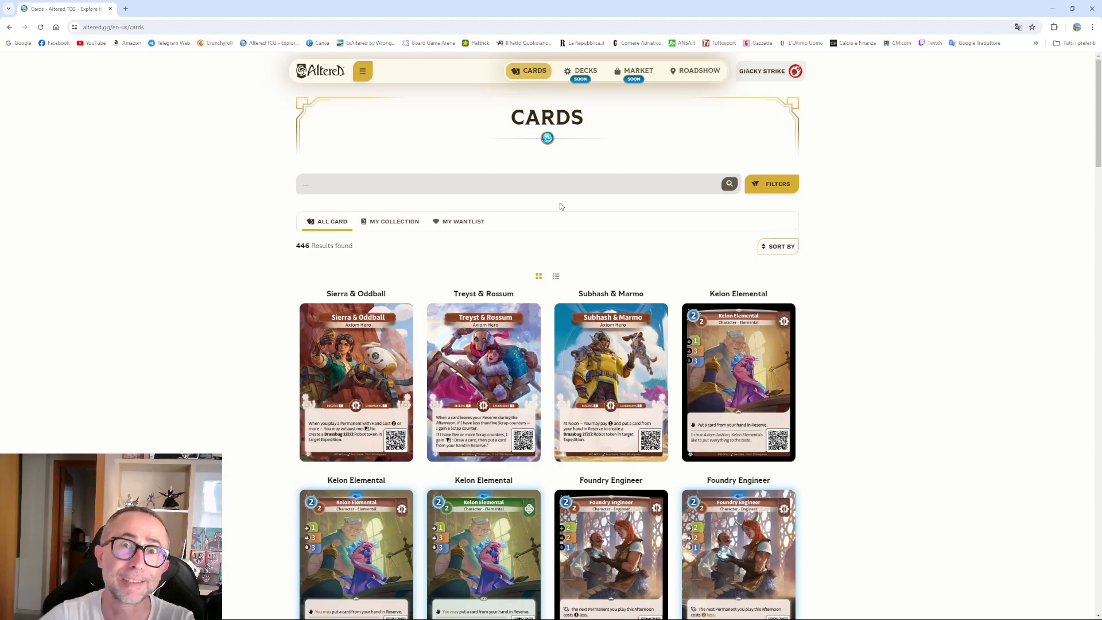
{"action": "left_click", "coordinate": [766, 70]}
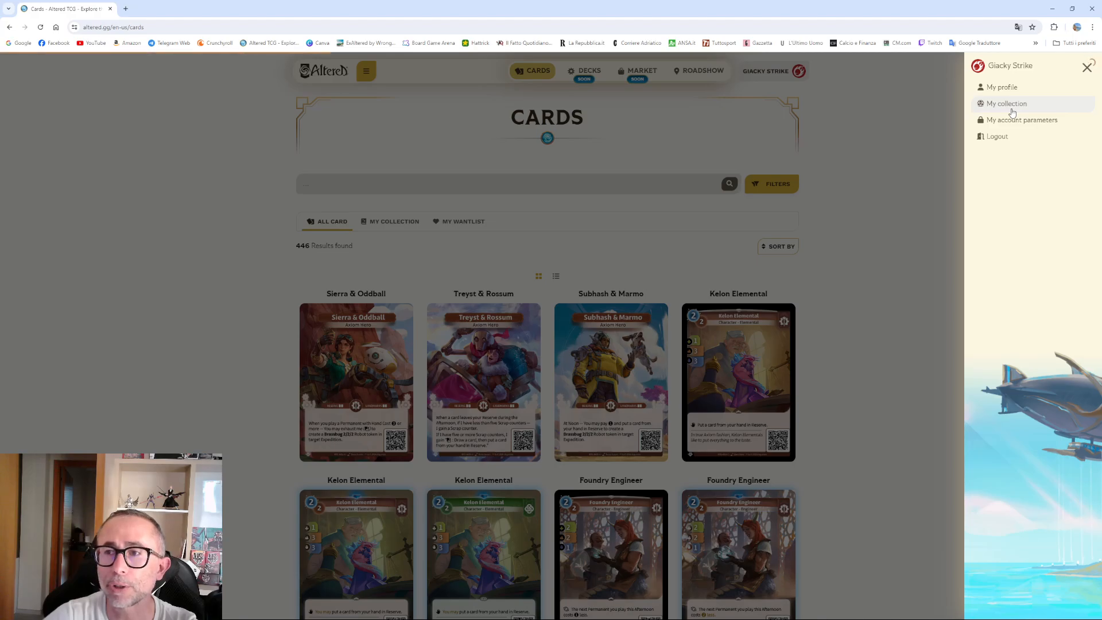
{"action": "left_click", "coordinate": [1007, 104]}
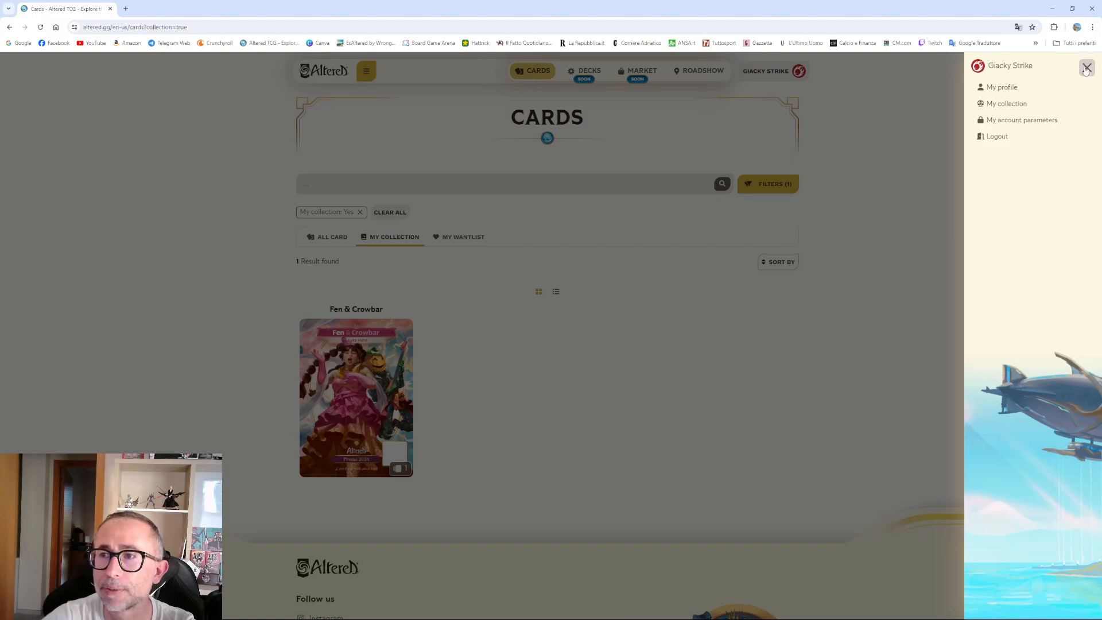
{"action": "left_click", "coordinate": [1086, 67]}
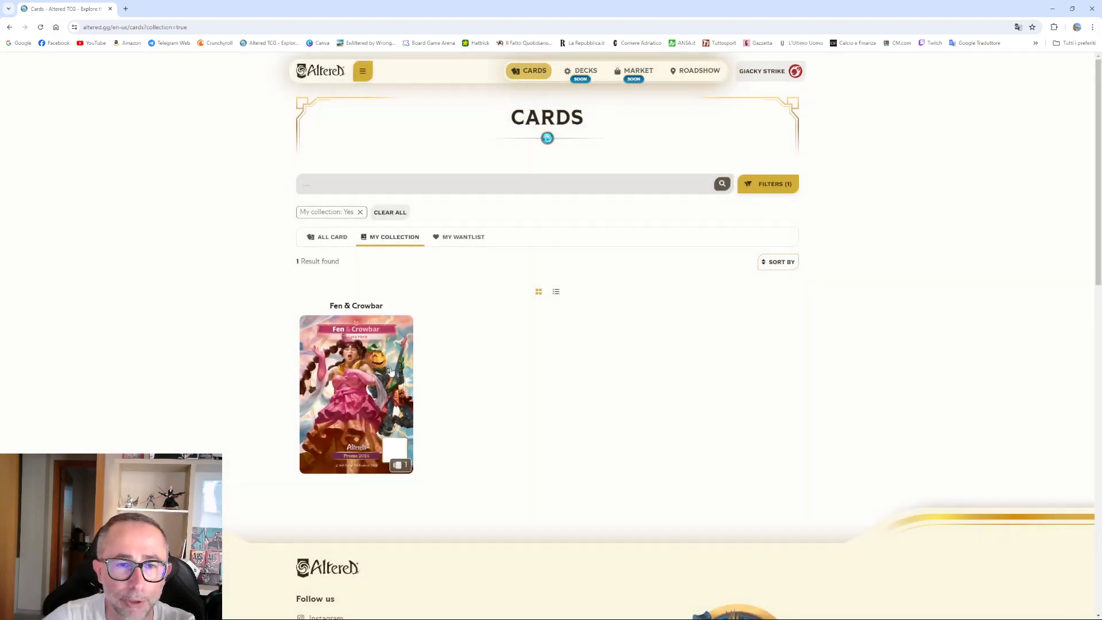
{"action": "left_click", "coordinate": [356, 393]}
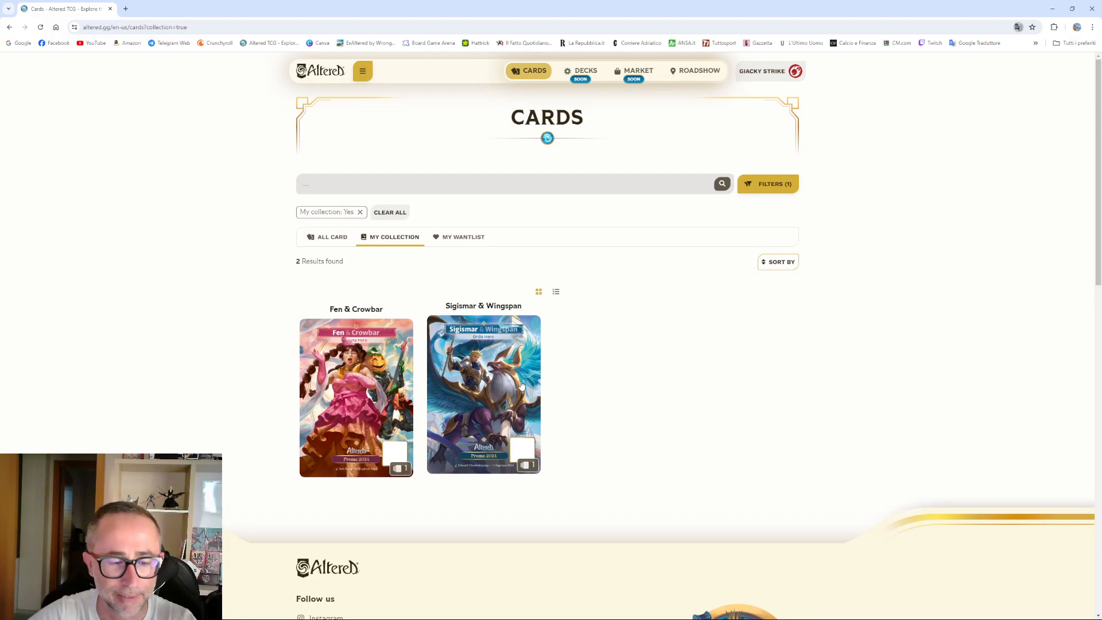
- Enlarge the Sigismar & Wingspan Ordis Hero Promo 2024 card over the collection page
{"action": "left_click", "coordinate": [484, 394]}
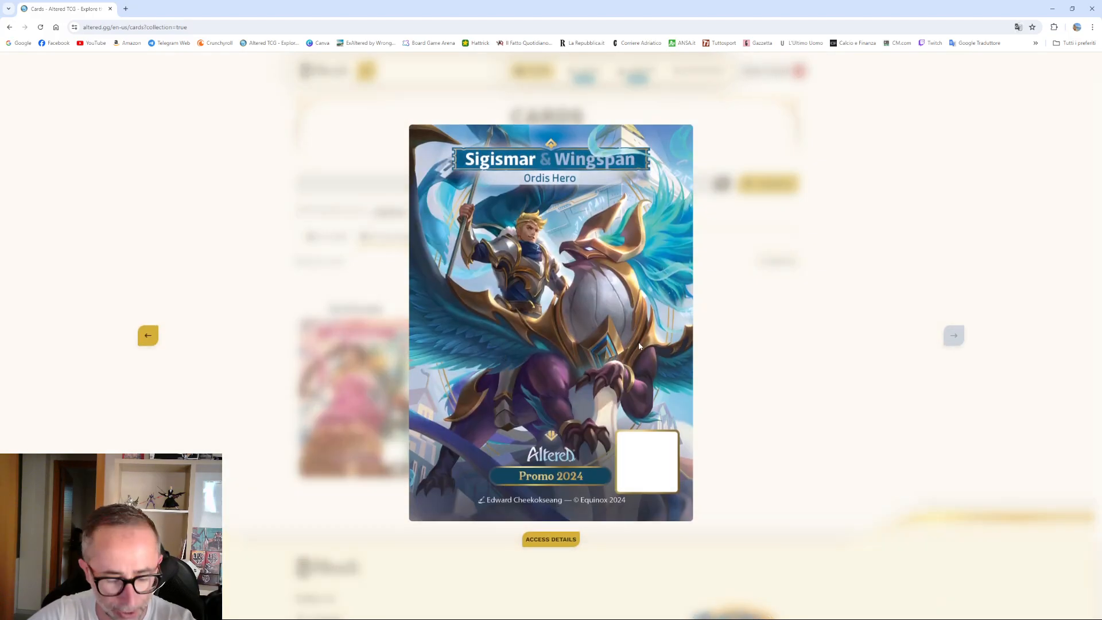